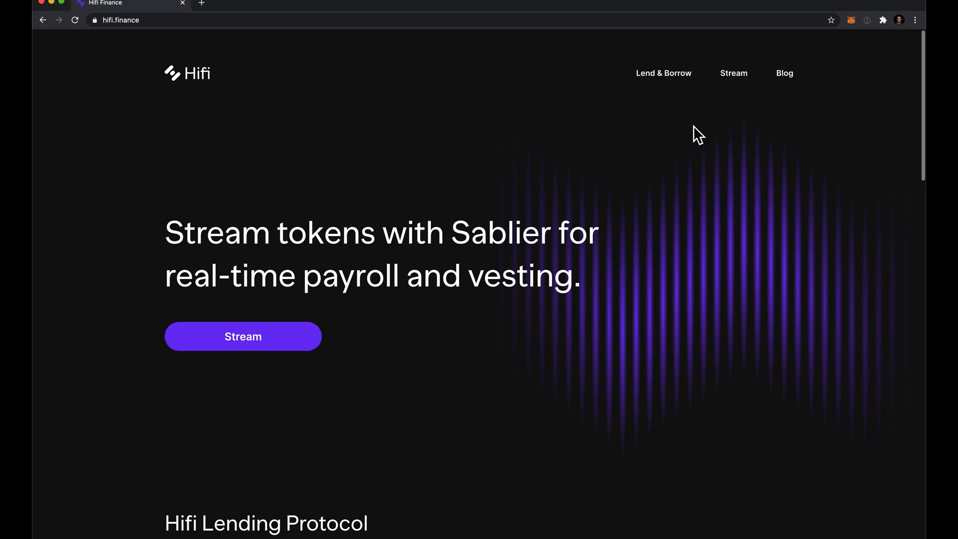
mouse_move(662, 73)
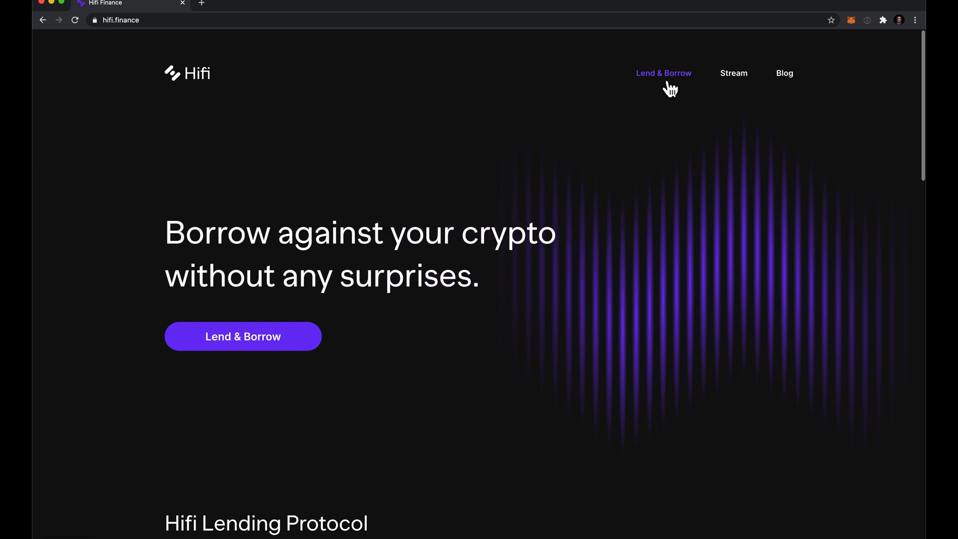
- Launch the Lend & Borrow app from the hifi.finance navigation in a new tab
left_click(662, 73)
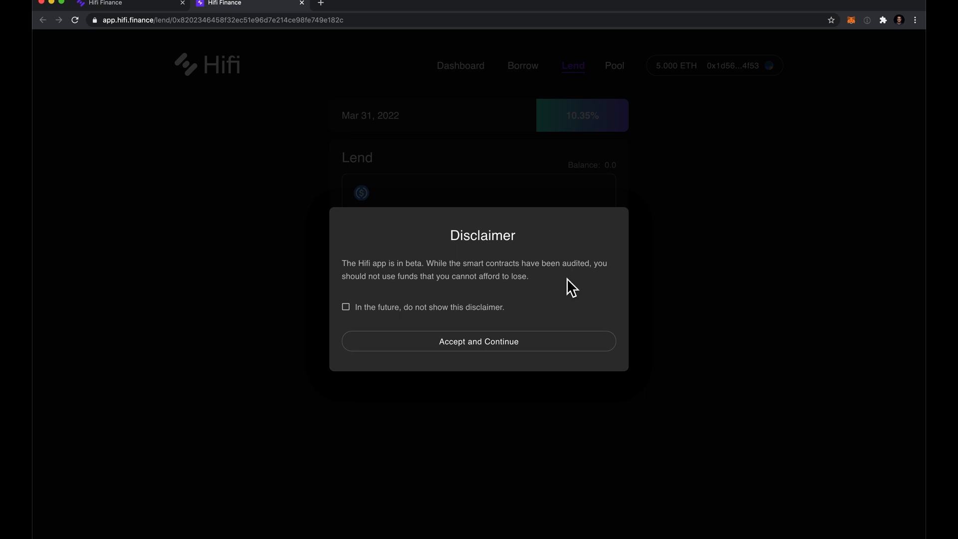
- Accept the beta disclaimer and enter the full 1.0 WBTC balance as the deposit via MAX
left_click(478, 341)
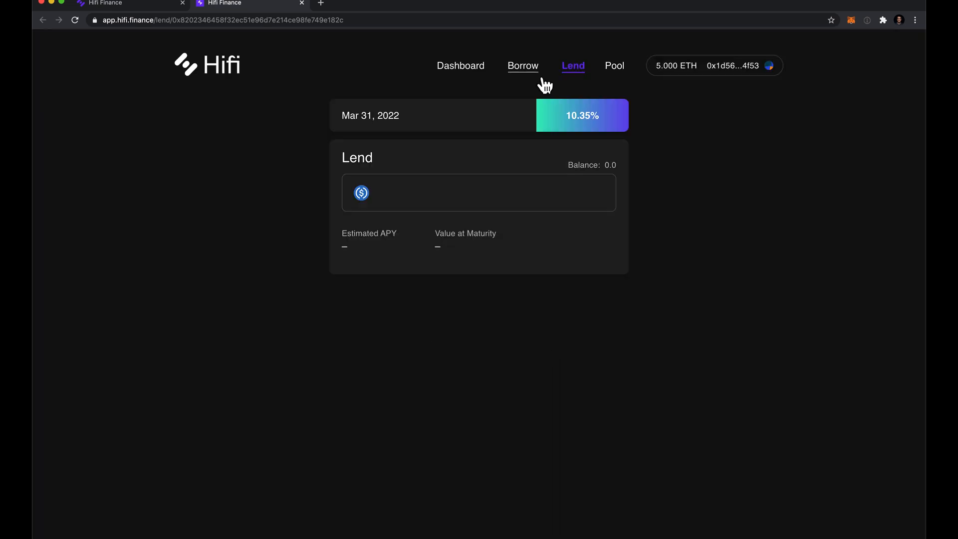
left_click(523, 66)
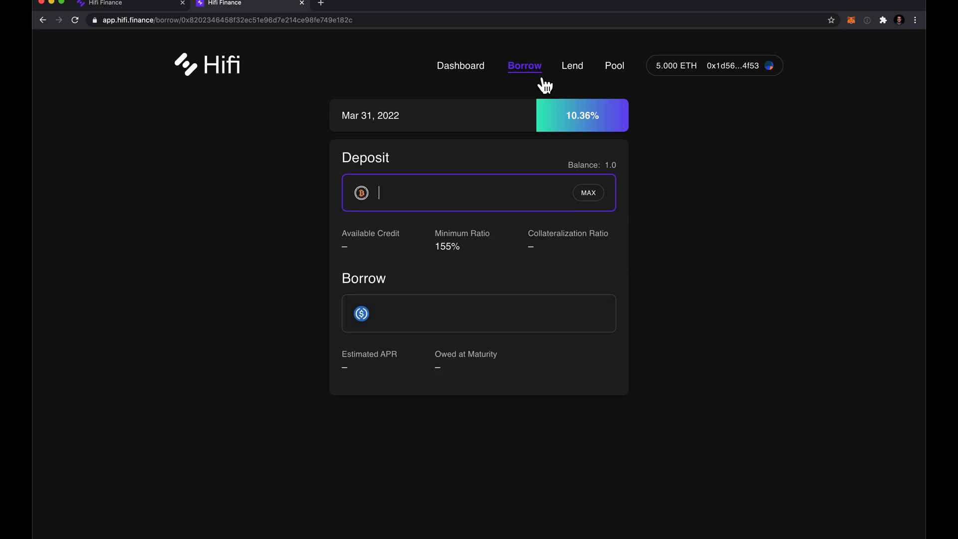
mouse_move(708, 89)
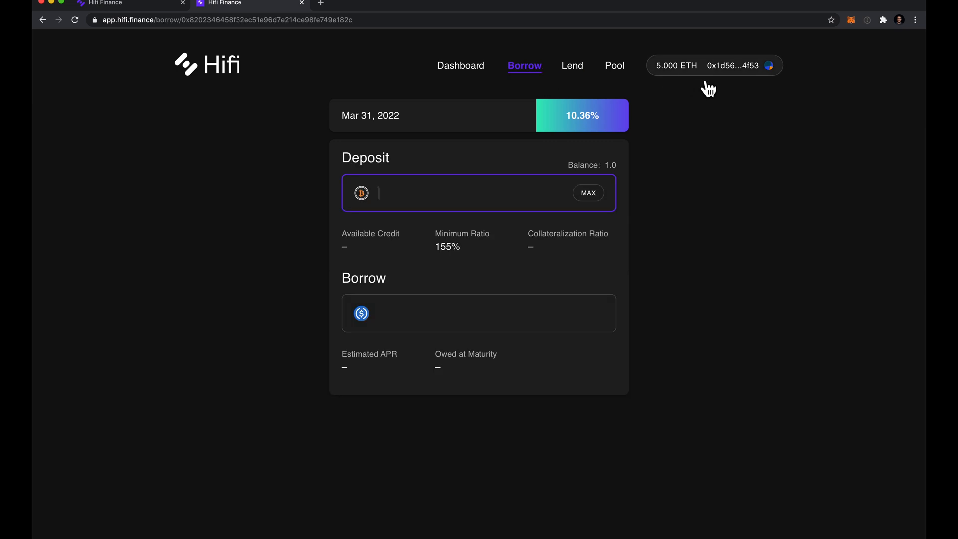
left_click(587, 192)
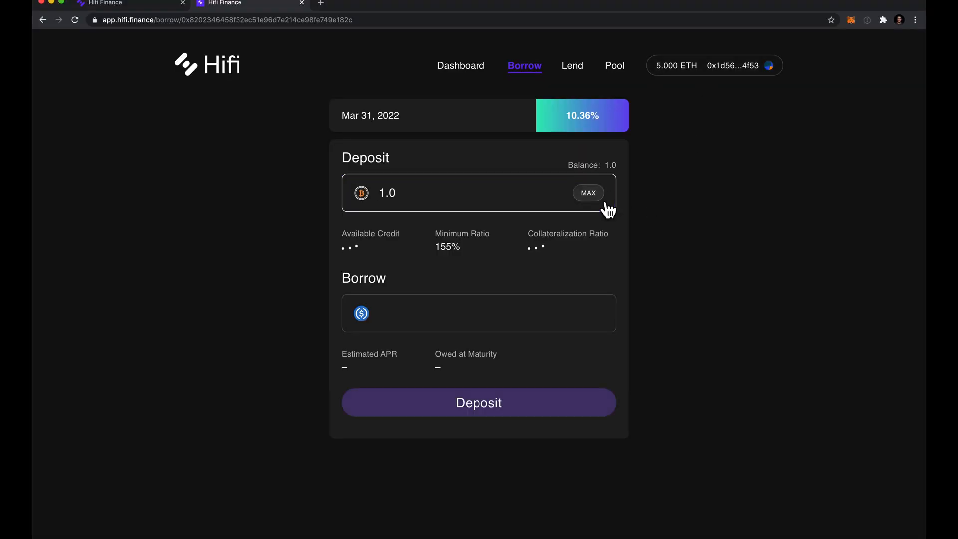
- Request a 1000 USDC borrow and submit the Deposit & Borrow transaction
left_click(478, 314)
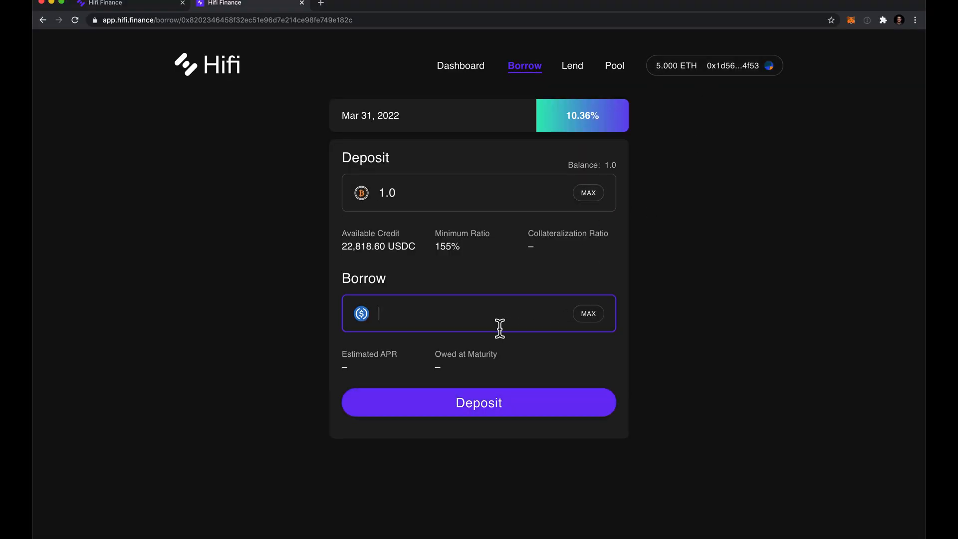
type("10")
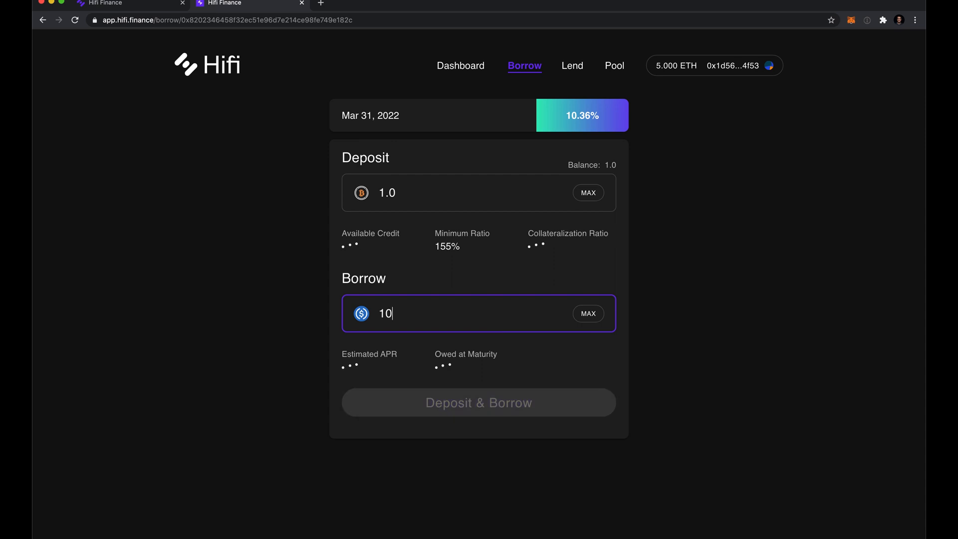
type("00")
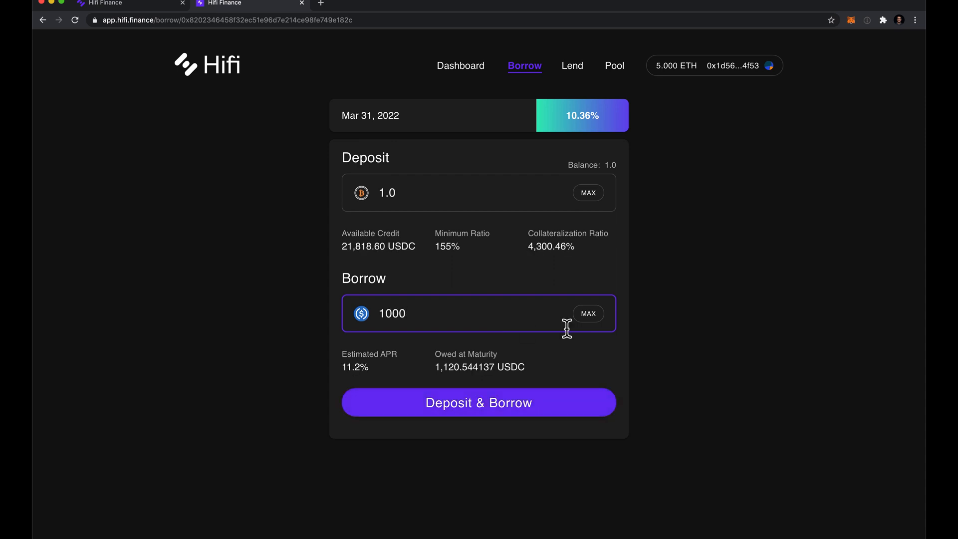
left_click(478, 402)
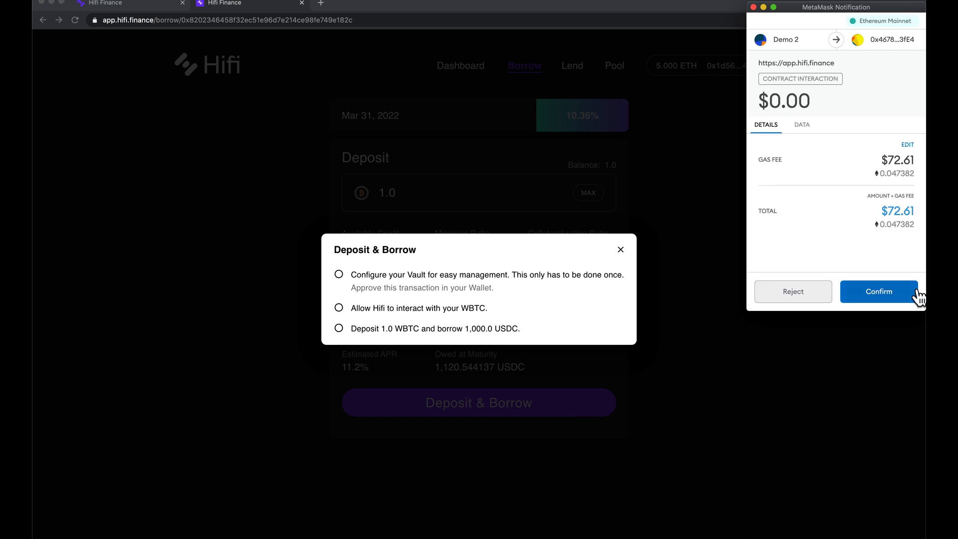
- Confirm the vault configuration transaction in the MetaMask notification
left_click(879, 292)
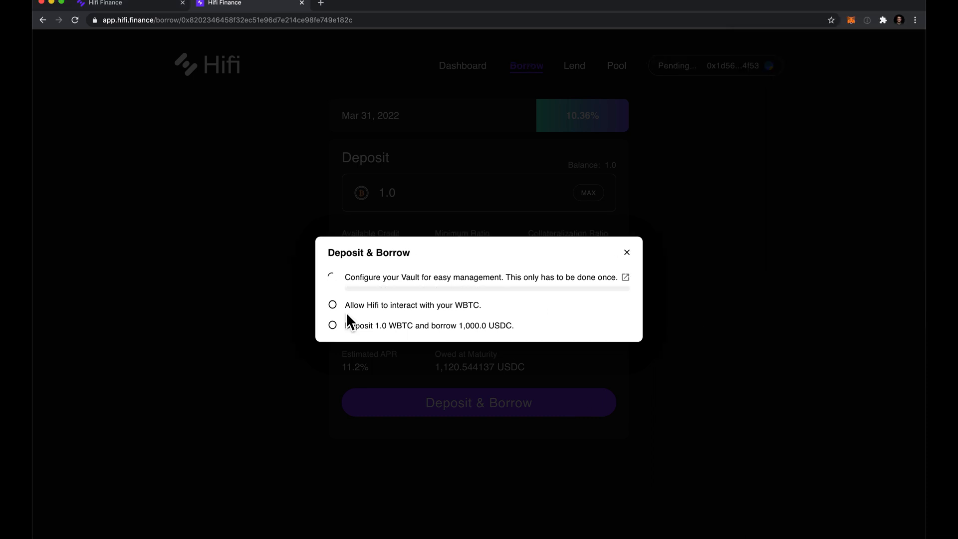
mouse_move(573, 305)
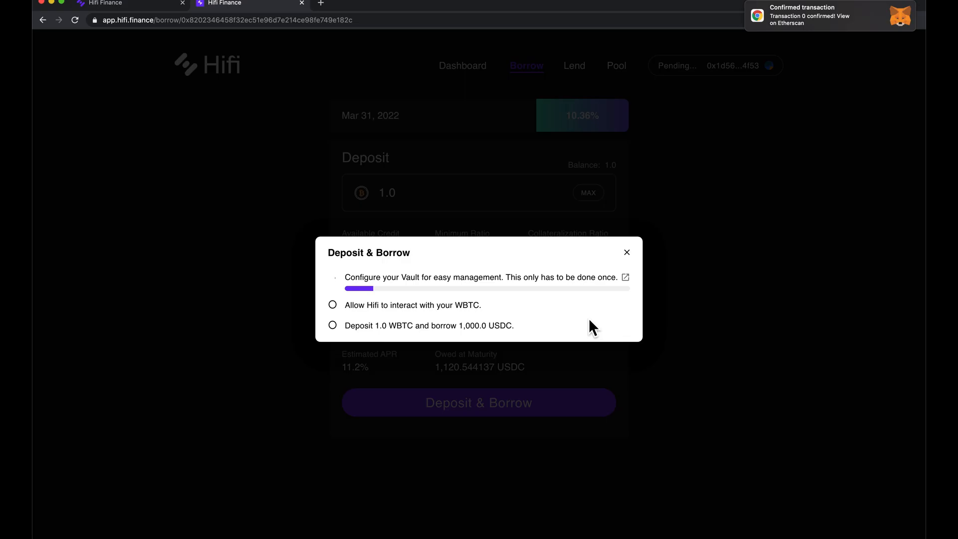
mouse_move(579, 350)
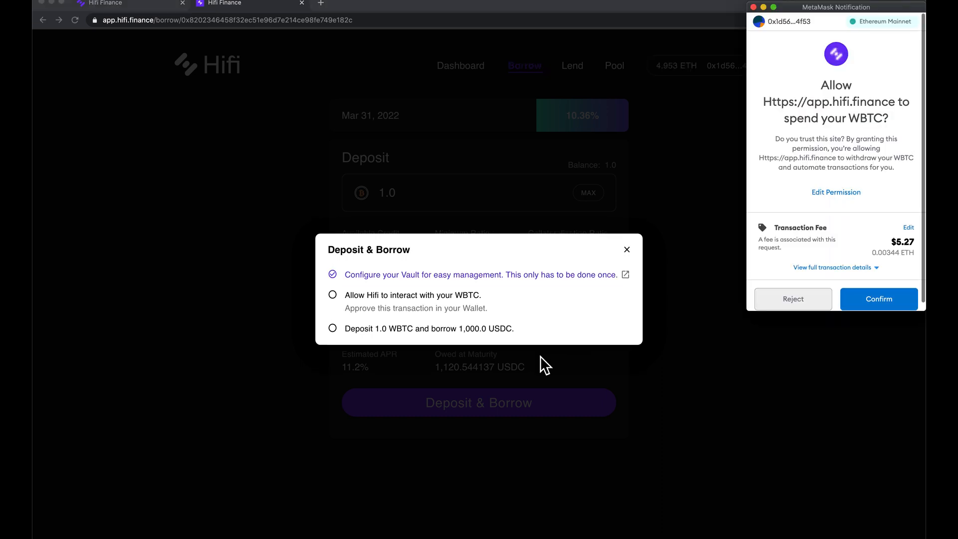
mouse_move(878, 299)
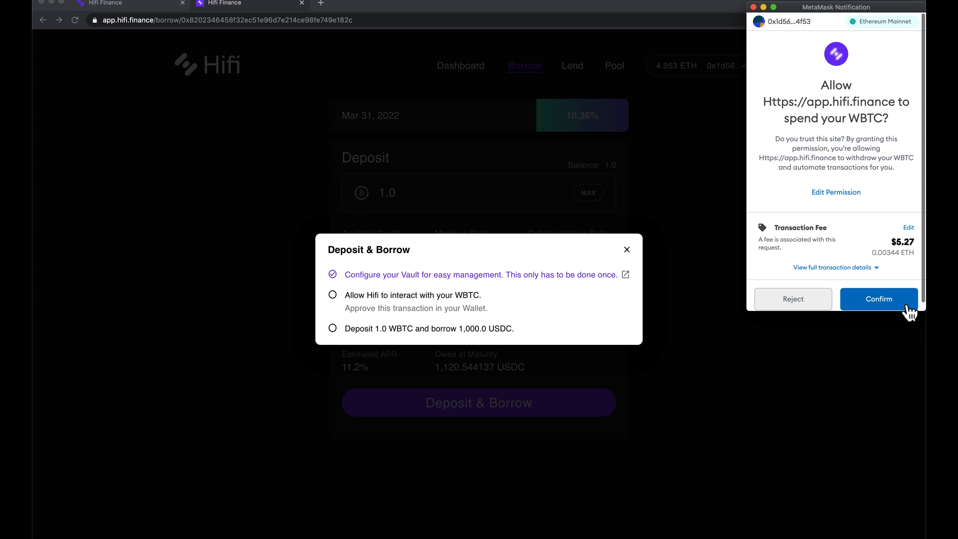
- Confirm MetaMask approval for app.hifi.finance to spend the WBTC
left_click(879, 298)
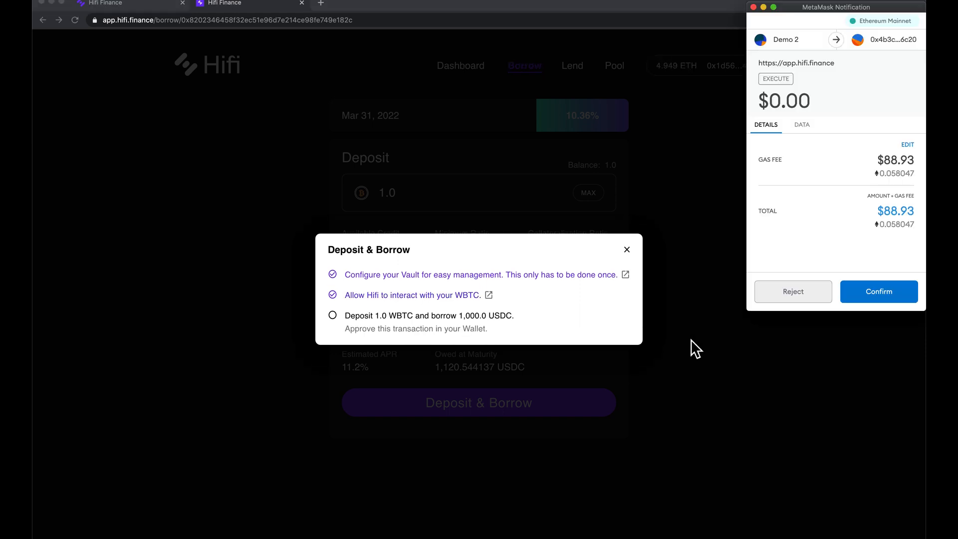
mouse_move(879, 291)
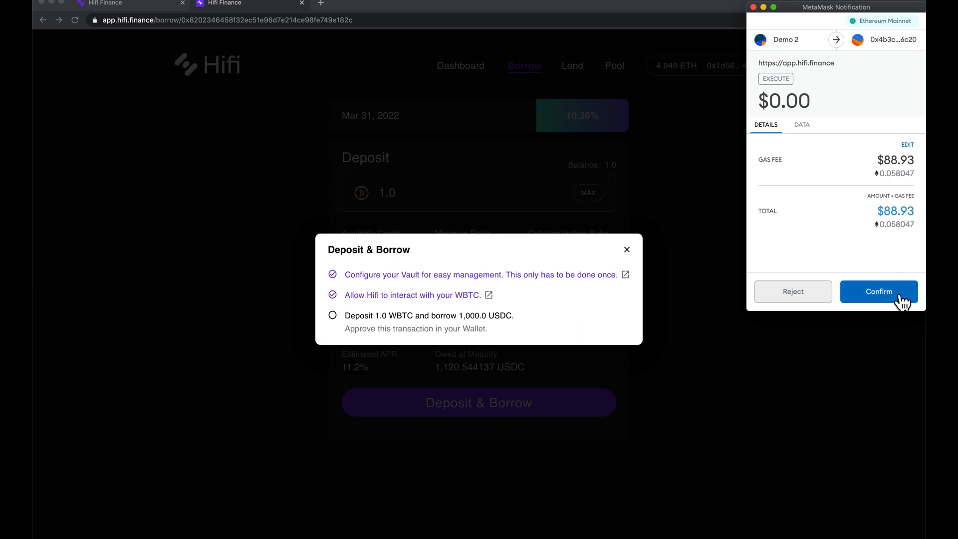
- Confirm the final transaction depositing 1.0 WBTC and borrowing 1,000 USDC
left_click(878, 292)
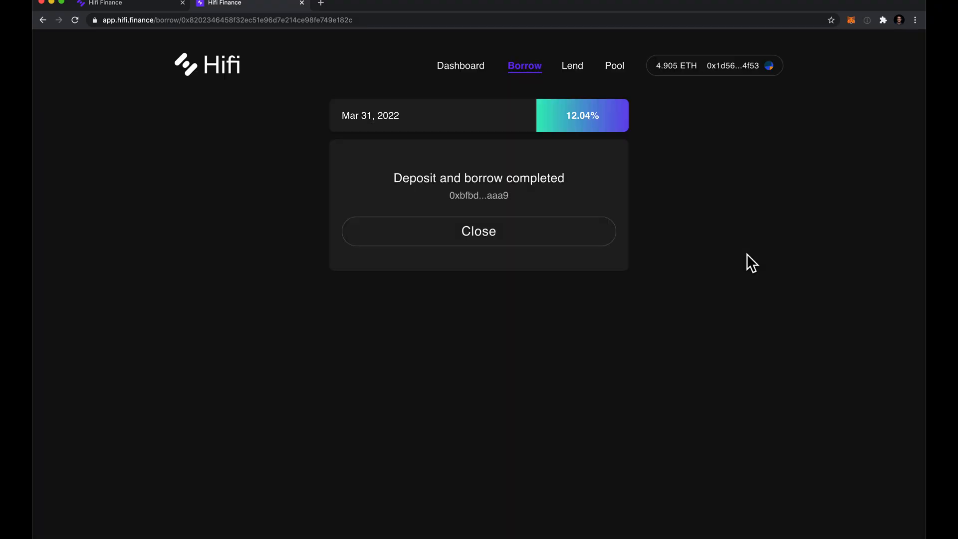
- Close the completion notice showing 1.0 WBTC collateral and 1,000.002 USDC debt, then bring up MetaMask
left_click(478, 230)
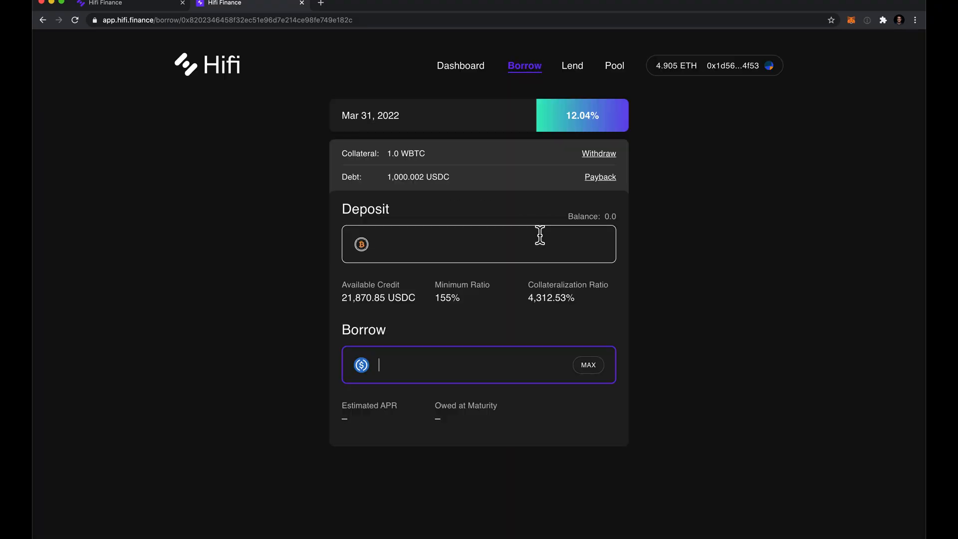
mouse_move(397, 176)
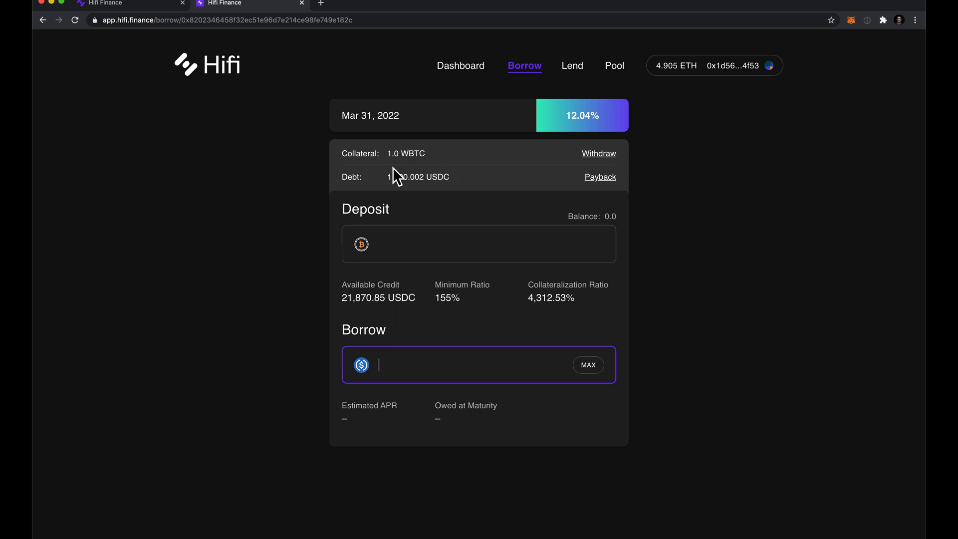
mouse_move(403, 197)
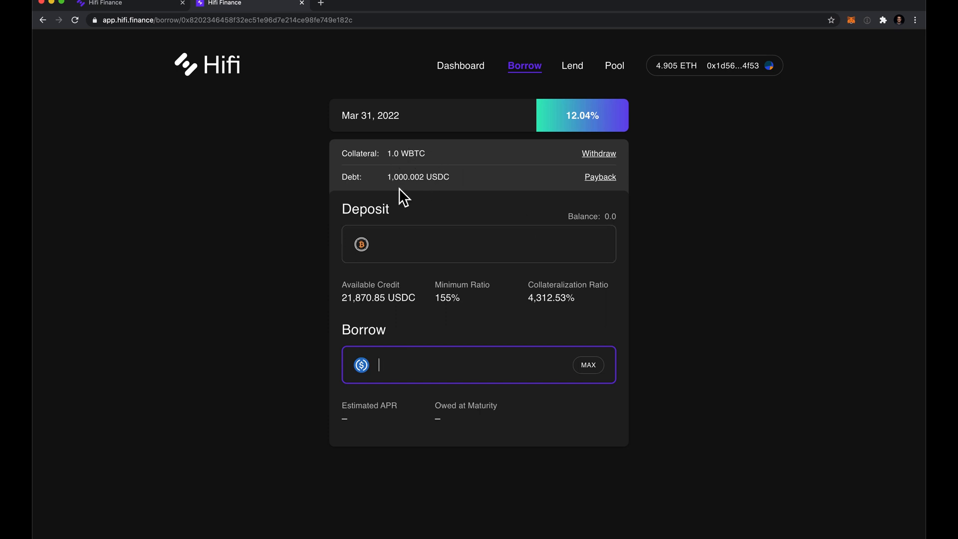
mouse_move(439, 199)
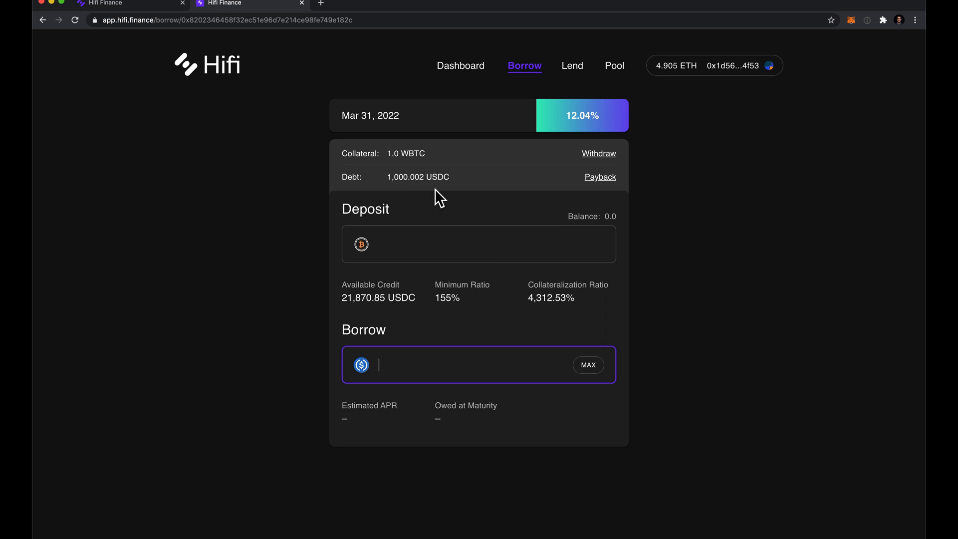
mouse_move(611, 170)
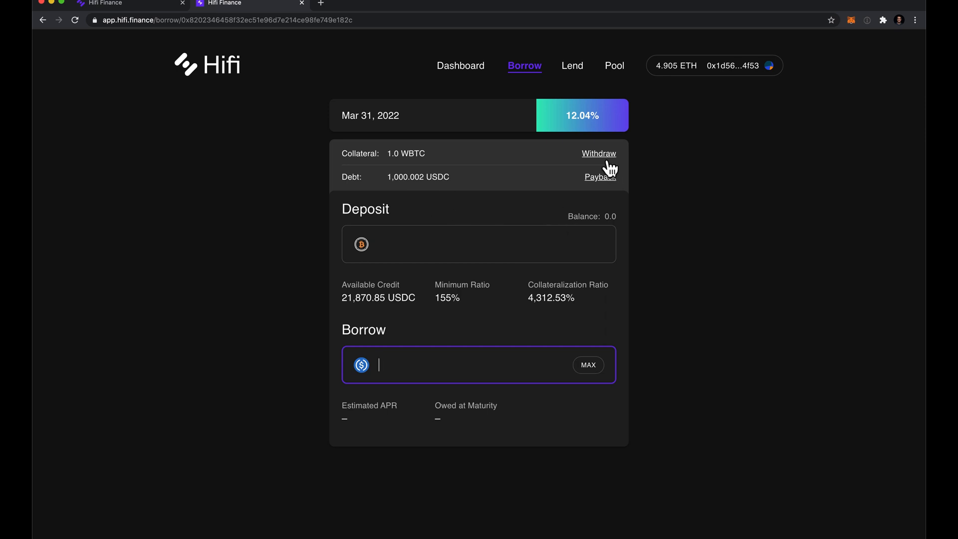
mouse_move(761, 109)
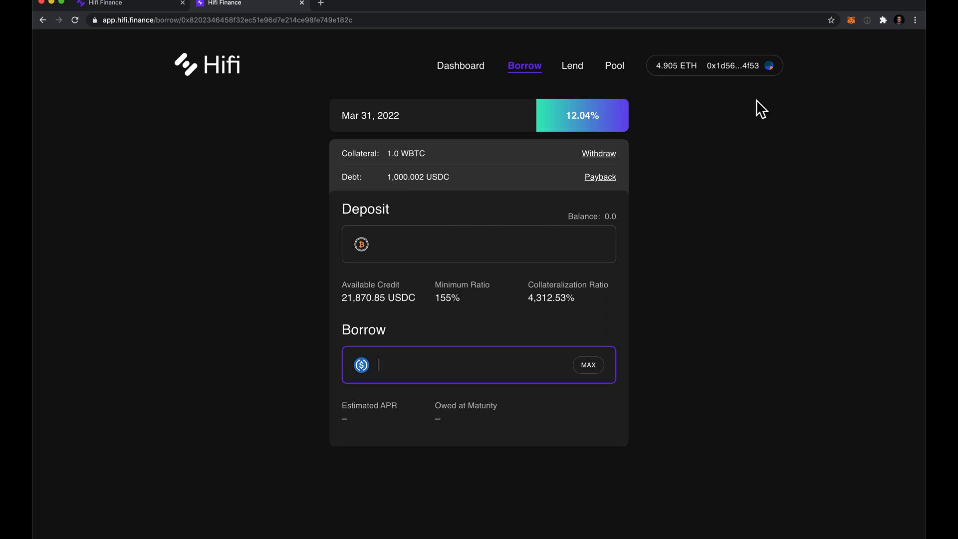
left_click(850, 20)
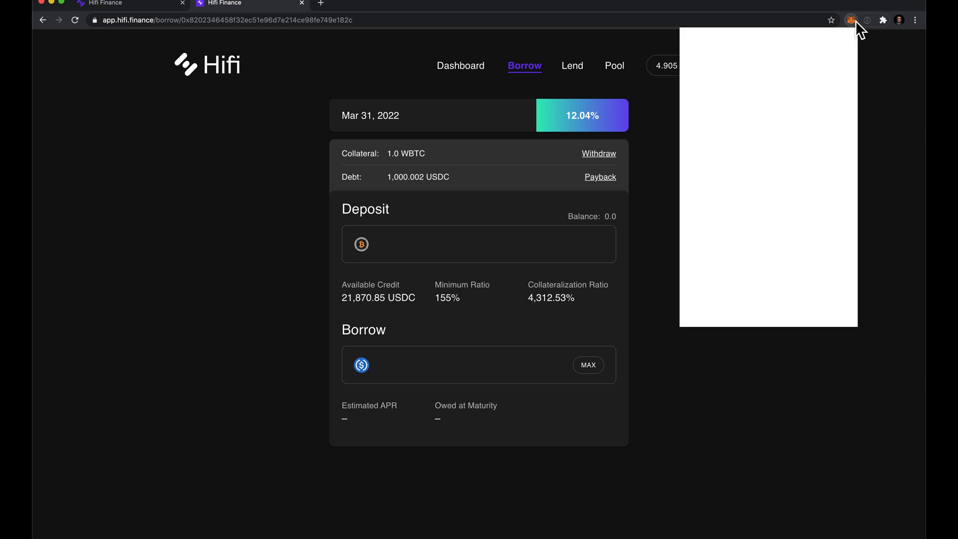
- Add USD Coin (USDC) as a token via a 'us' search so the 1000 USDC balance appears
left_click(851, 20)
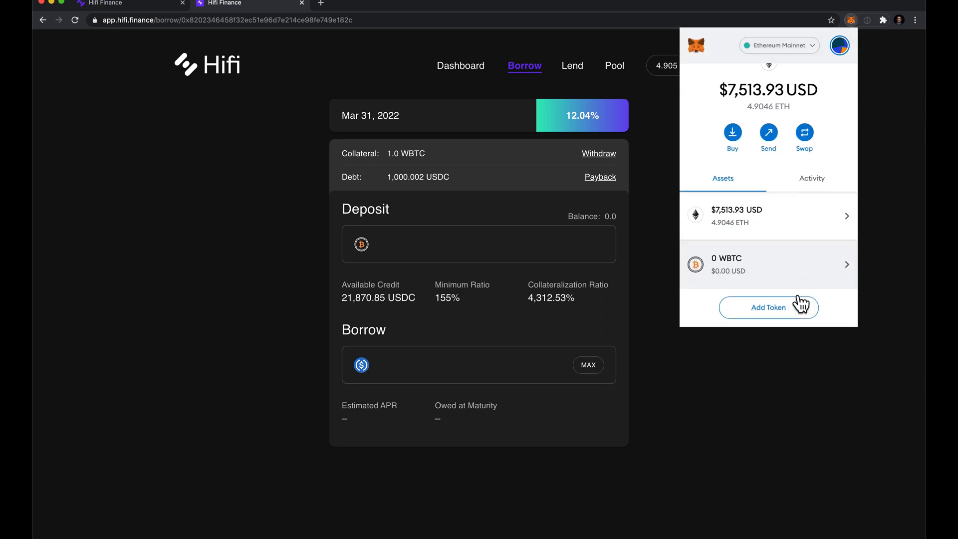
left_click(768, 308)
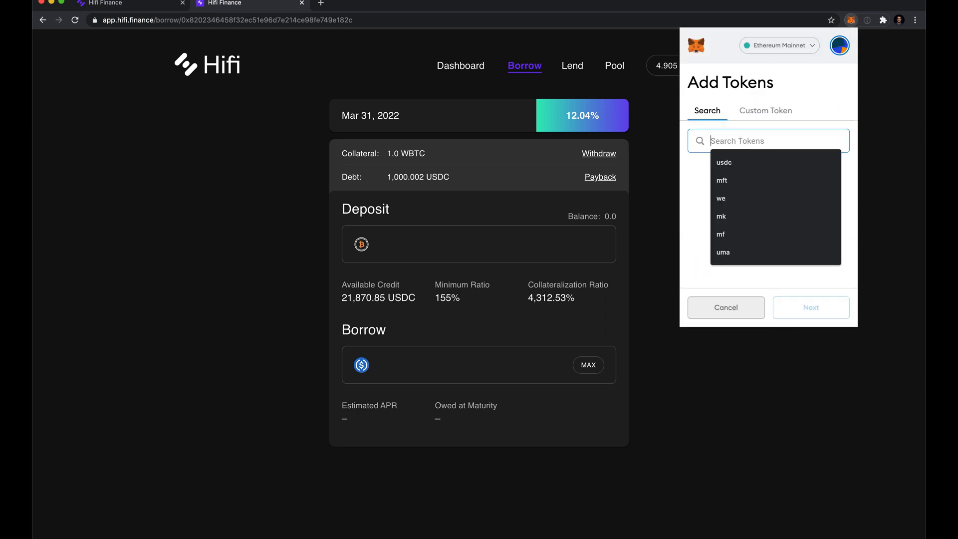
type("us")
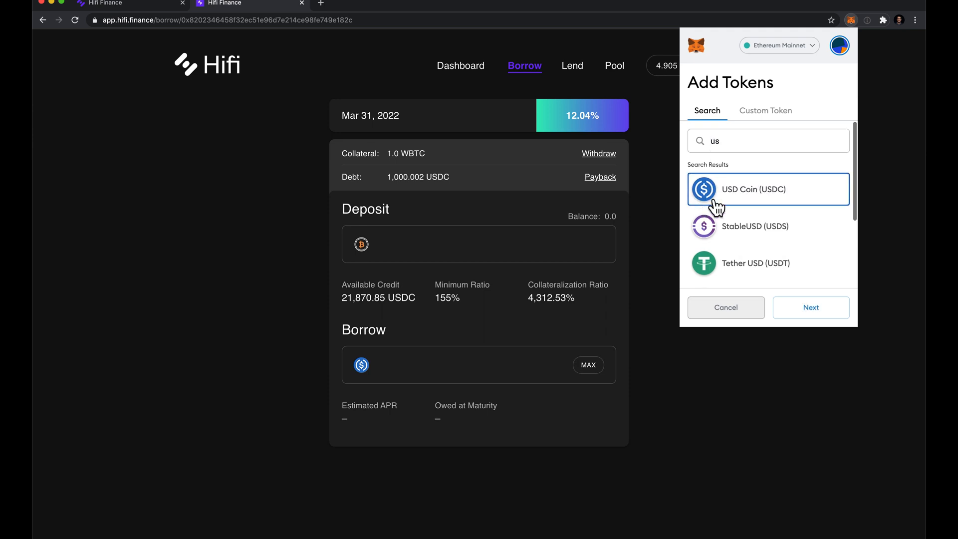
left_click(811, 307)
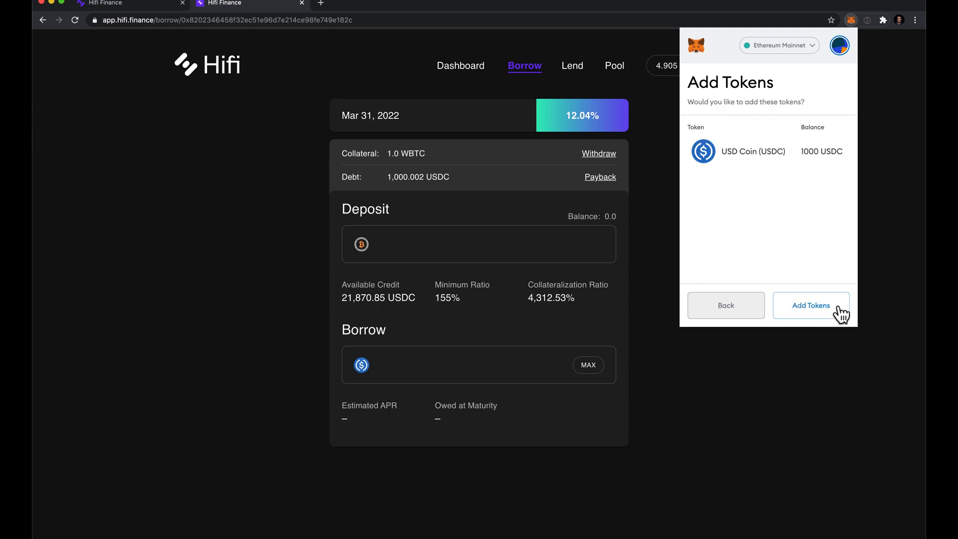
left_click(812, 305)
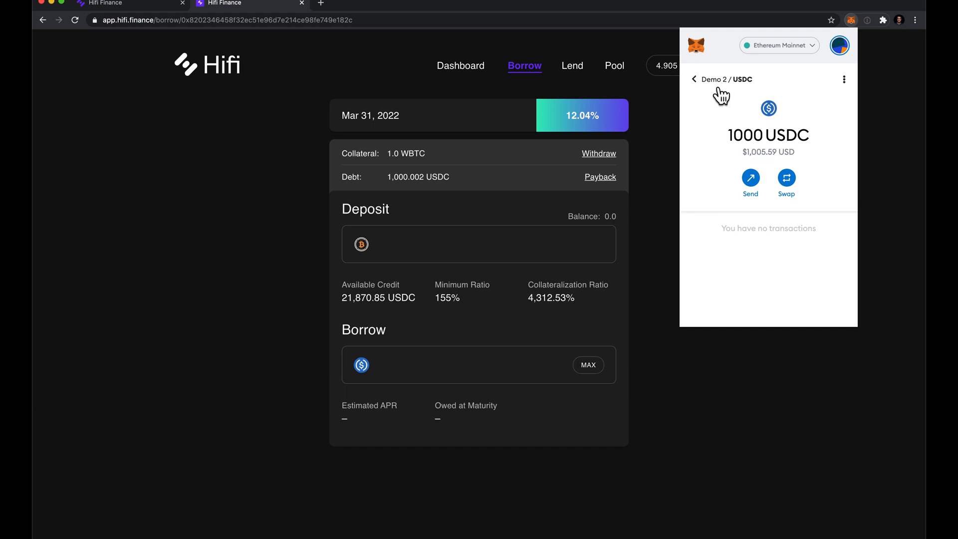